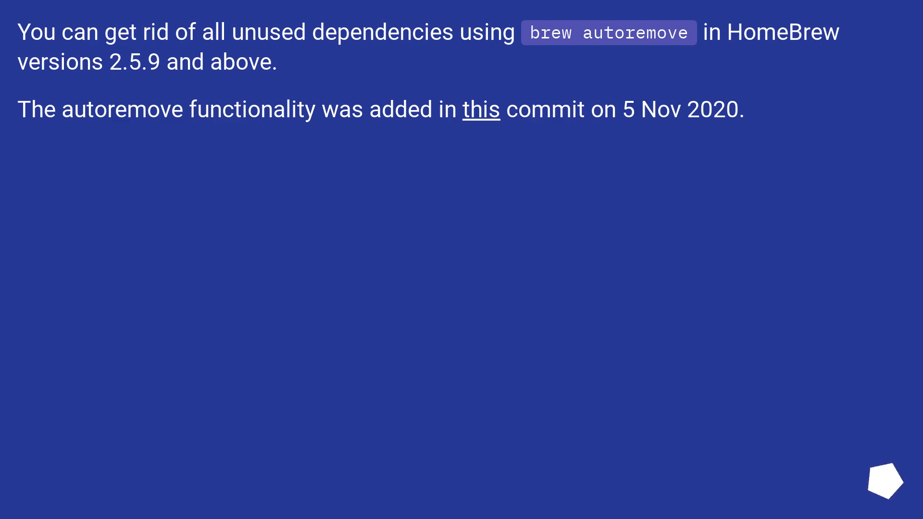
{"action": "key", "text": "Right"}
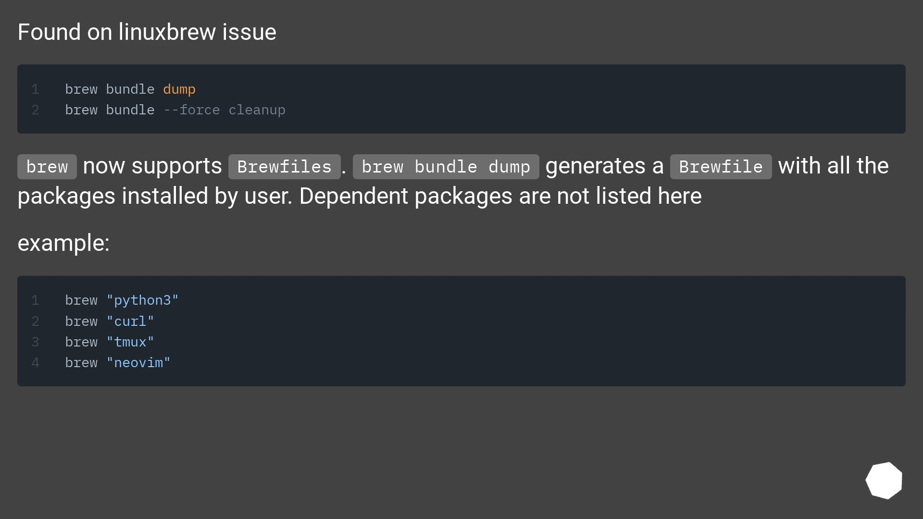
{"action": "scroll", "scroll_direction": "down", "scroll_amount": 3}
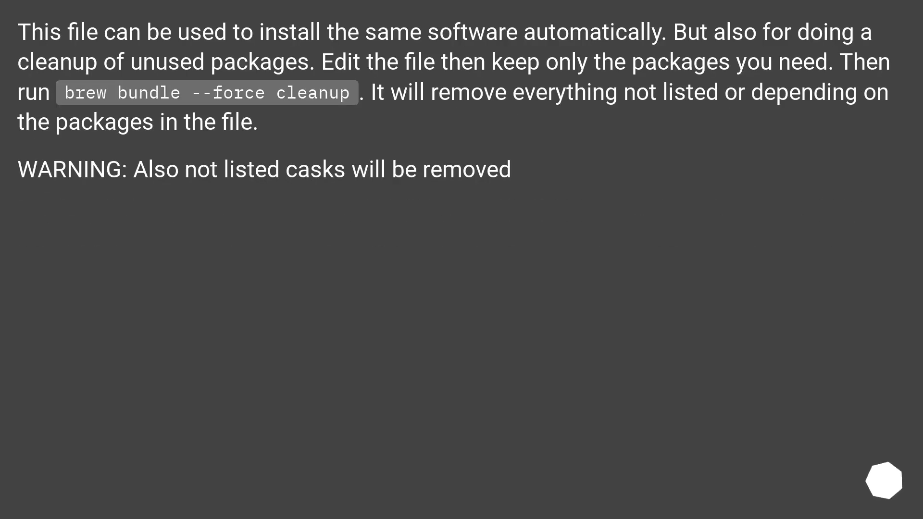